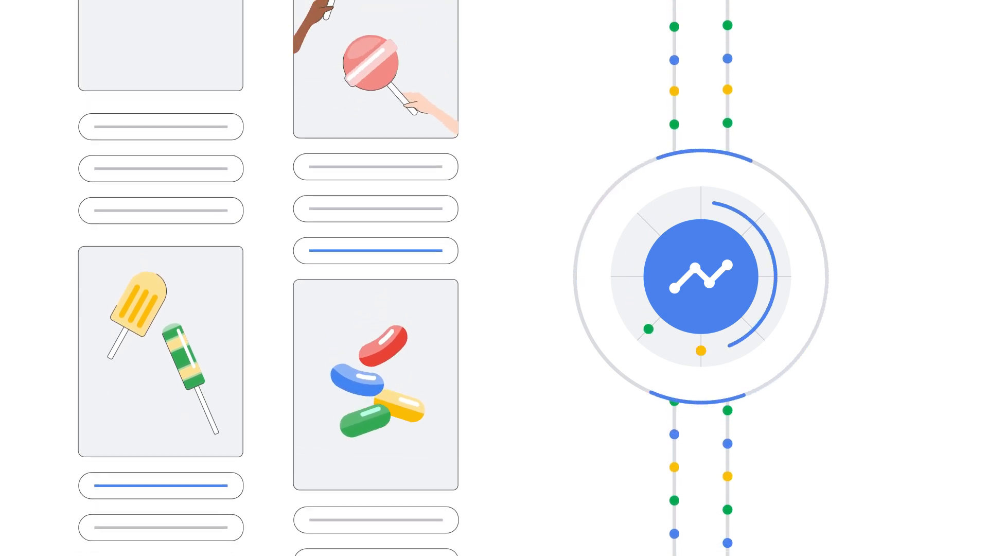
Step: View the Conversions summary listing Submit lead form, Contact and Download, then start a new conversion action
scroll(down, 3)
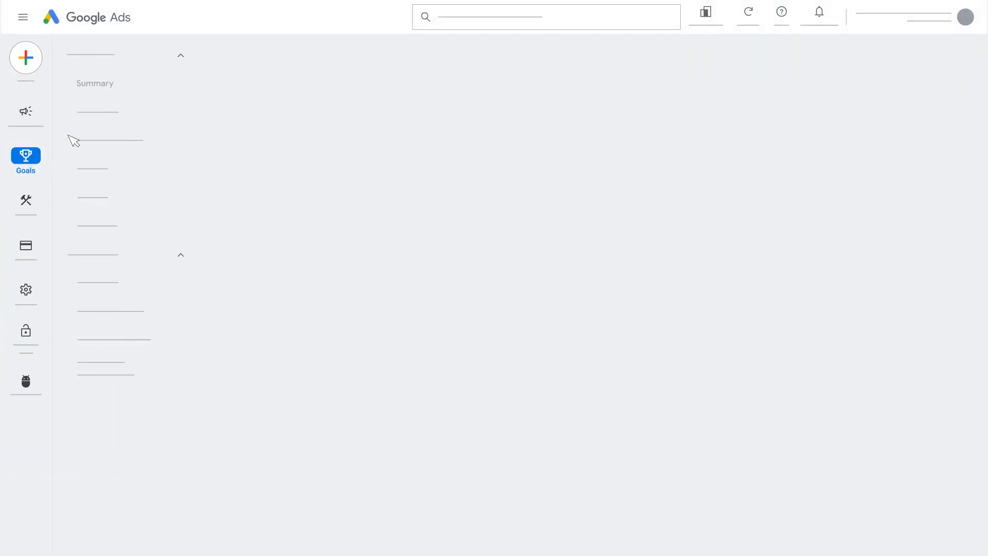
click(95, 83)
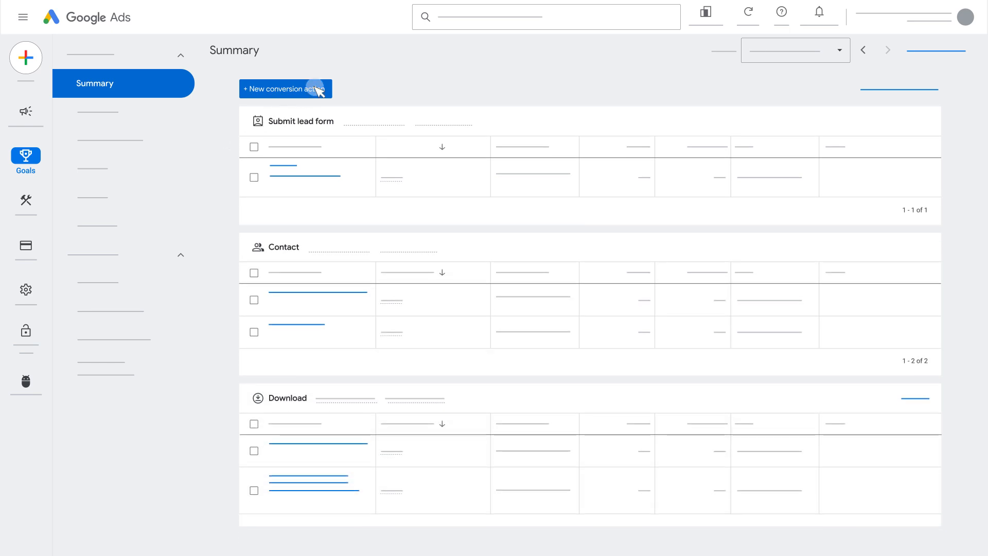
click(285, 88)
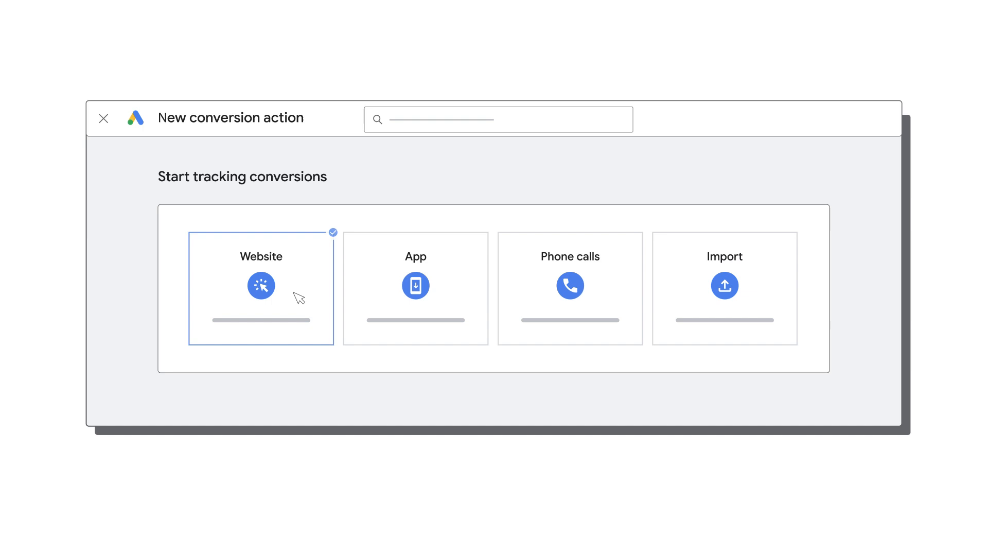
Step: Choose Website as the source to track conversions from
click(261, 287)
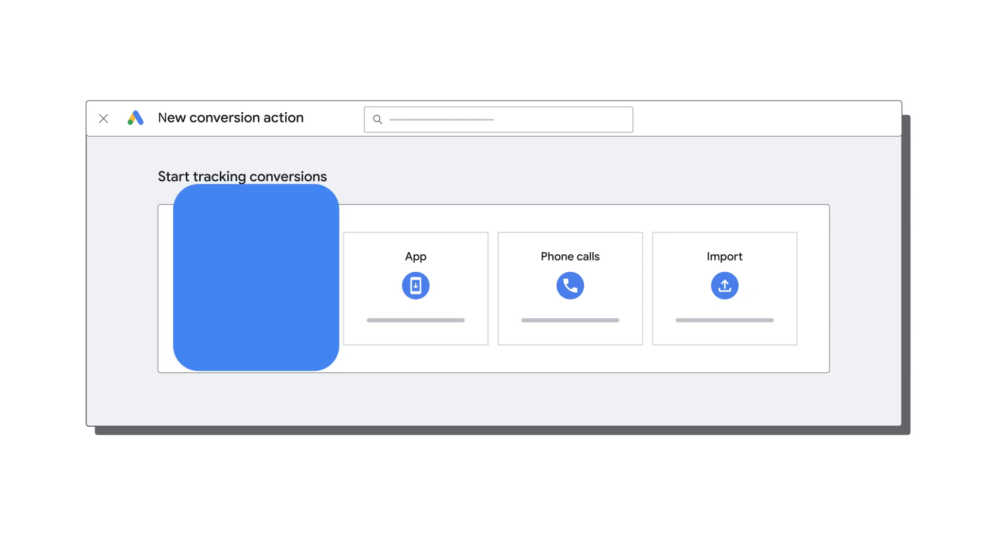